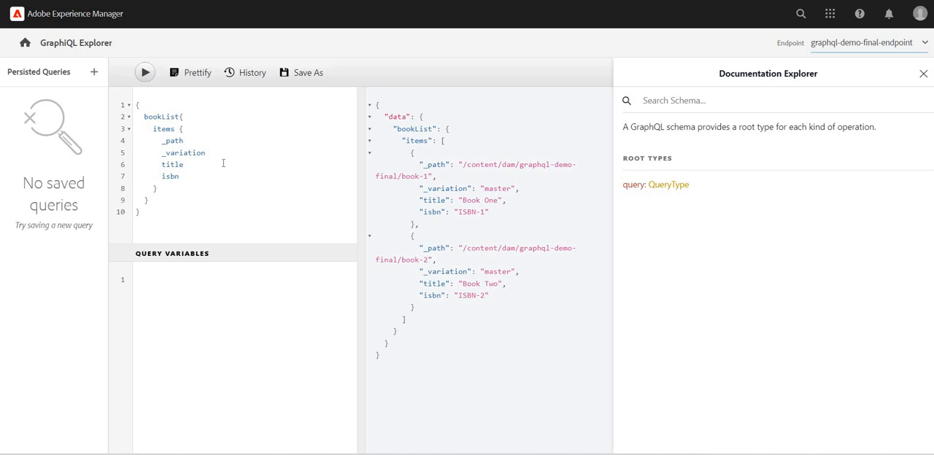
{"action": "mouse_move", "coordinate": [223, 163]}
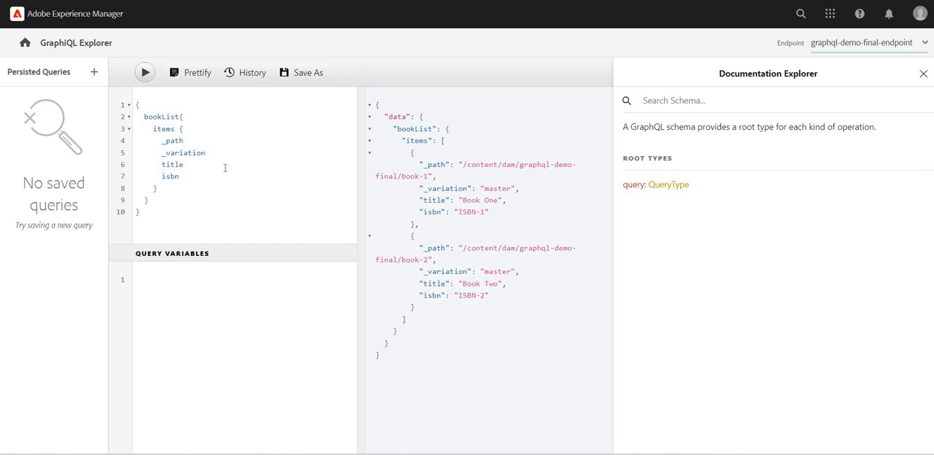
{"action": "mouse_move", "coordinate": [226, 169]}
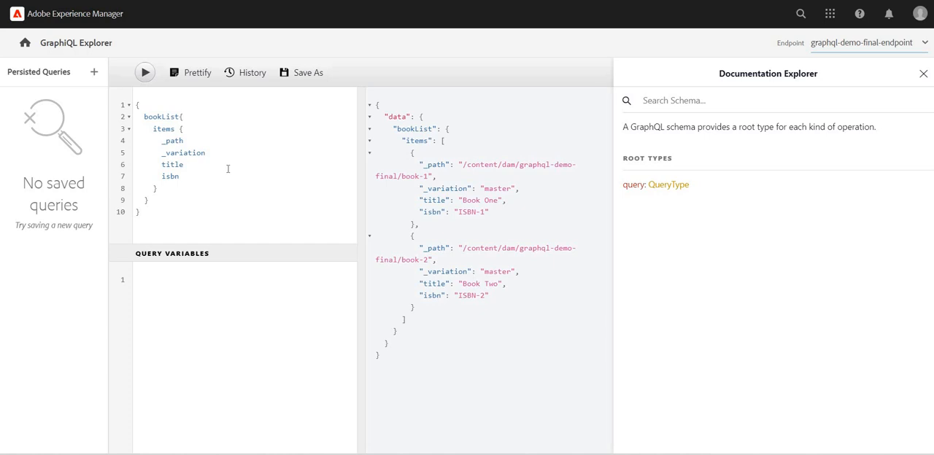
{"action": "mouse_move", "coordinate": [227, 169]}
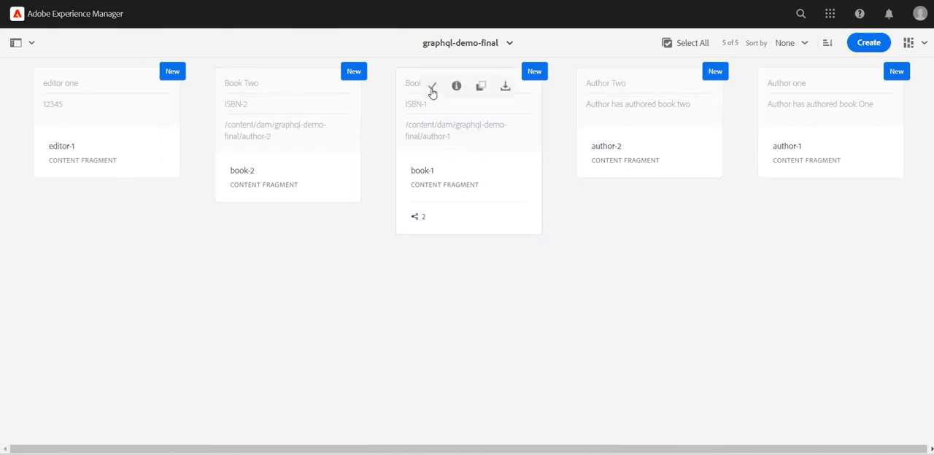
Step: Open the book-1 content fragment in the fragment editor from the graphql-demo-final folder
{"action": "left_click", "coordinate": [417, 89]}
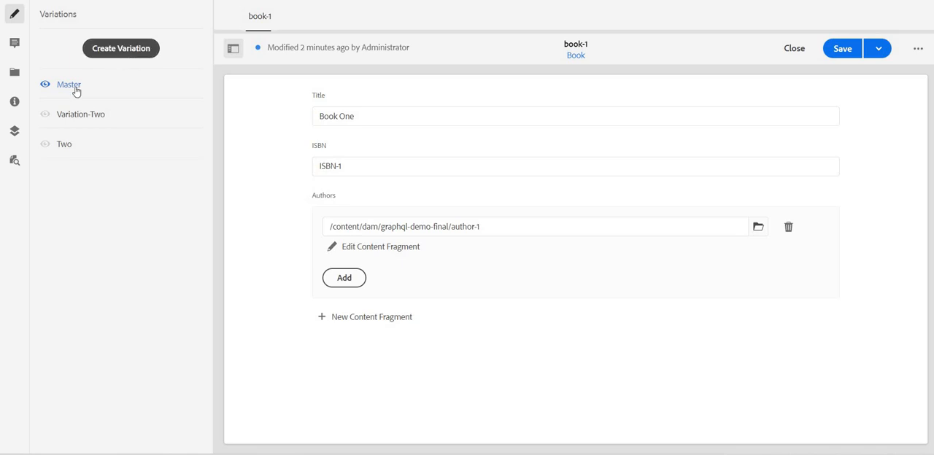
{"action": "mouse_move", "coordinate": [90, 125]}
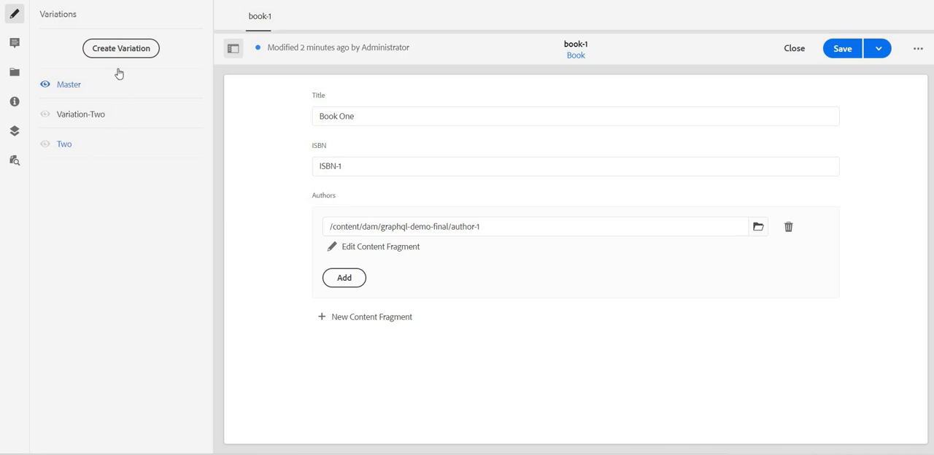
{"action": "mouse_move", "coordinate": [352, 132]}
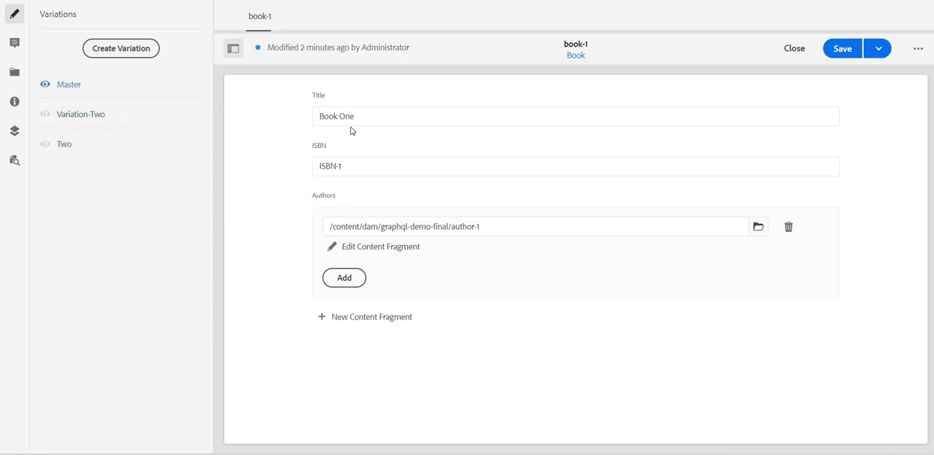
{"action": "mouse_move", "coordinate": [143, 64]}
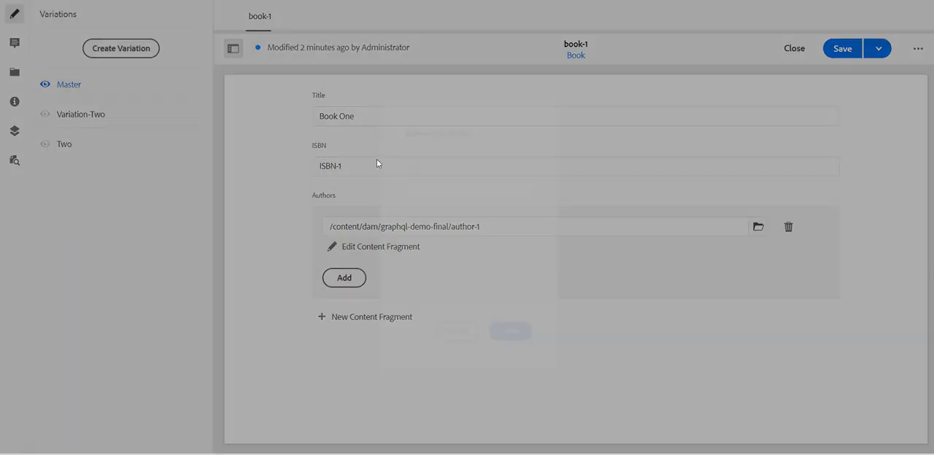
Step: Create a new variation named three for book-1
{"action": "type", "text": "three"}
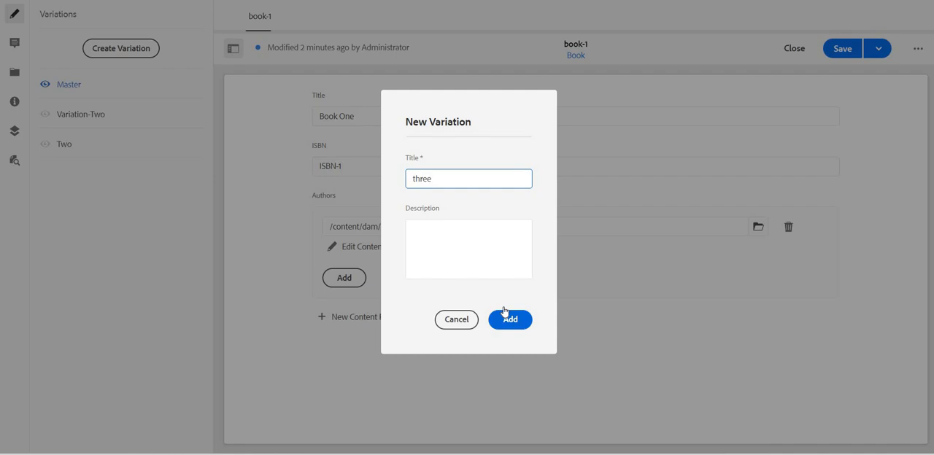
{"action": "left_click", "coordinate": [511, 319]}
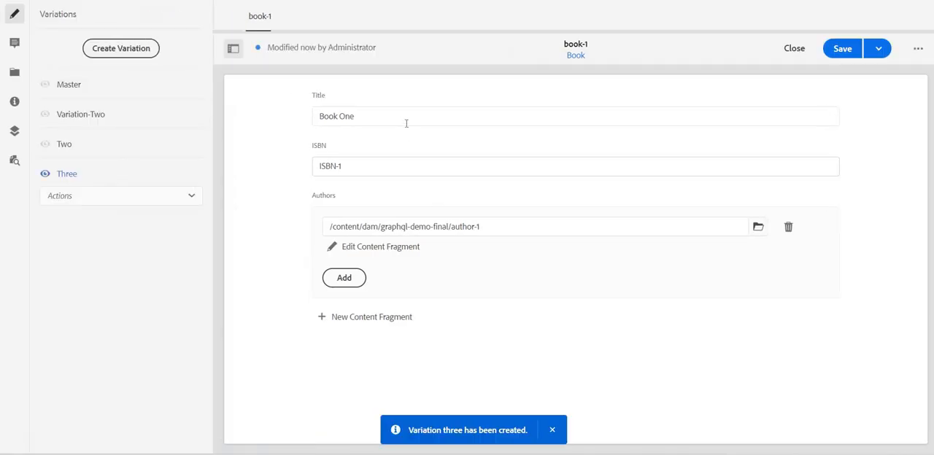
Step: Change the variation's title to 'Book One - with variation' and ISBN to ISBN-1-WITH_VARIATION
{"action": "left_click", "coordinate": [406, 117]}
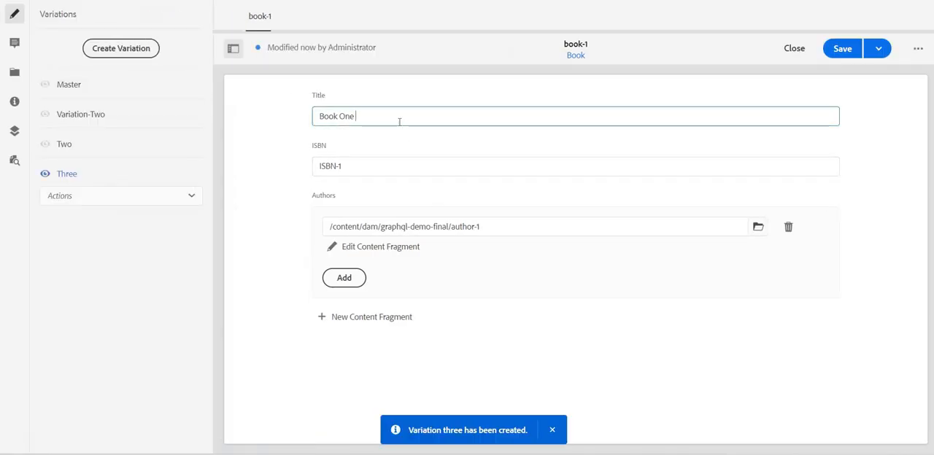
{"action": "type", "text": "-"}
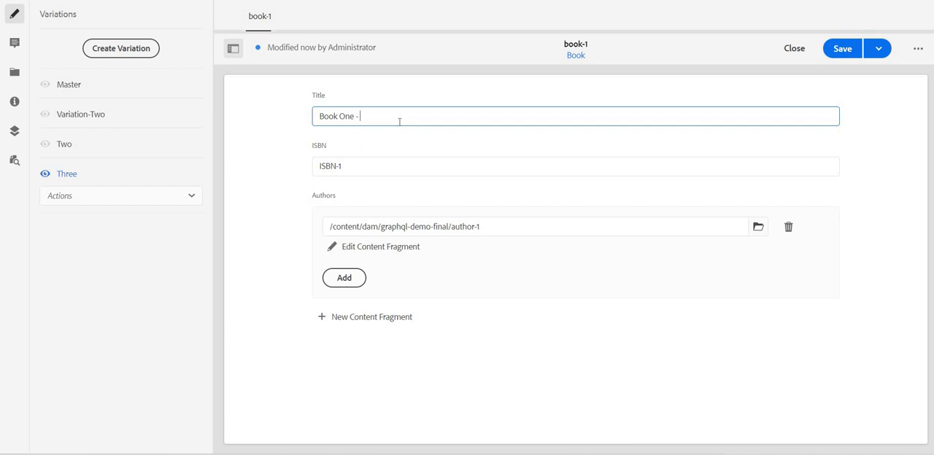
{"action": "type", "text": "with variati"}
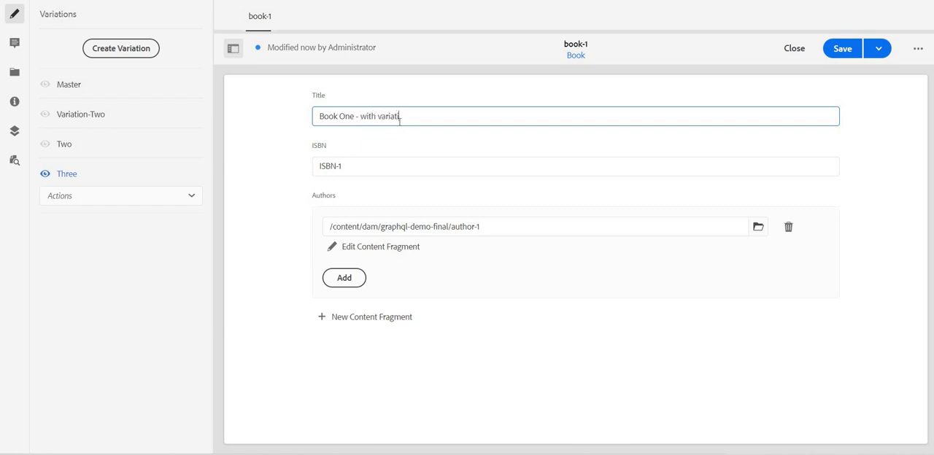
{"action": "type", "text": "on"}
{"action": "left_click", "coordinate": [575, 166]}
{"action": "type", "text": "-"}
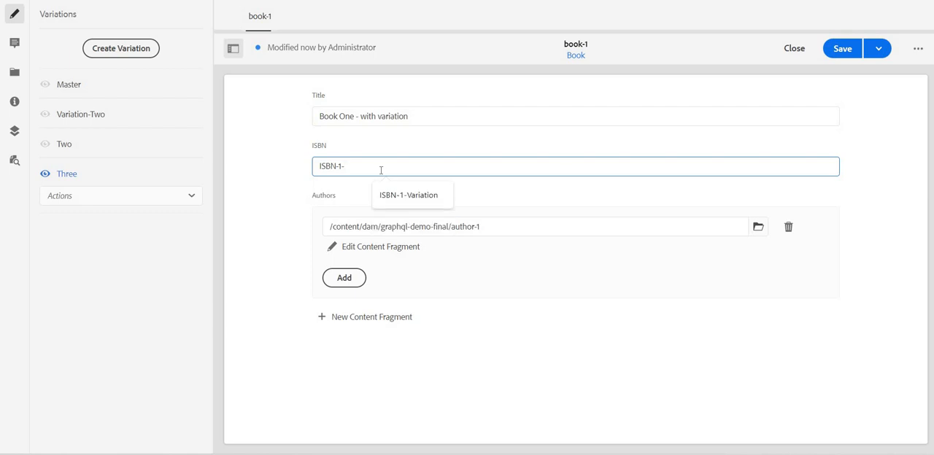
{"action": "type", "text": "WITH_VAR"}
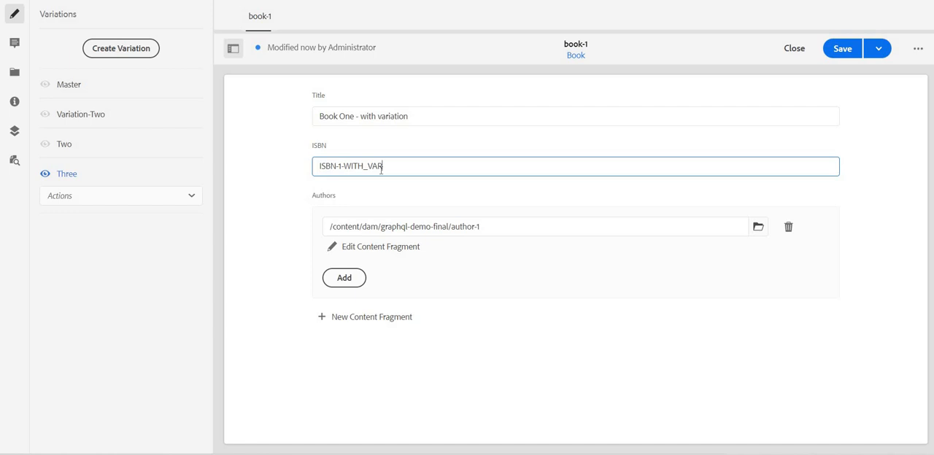
{"action": "type", "text": "IATION"}
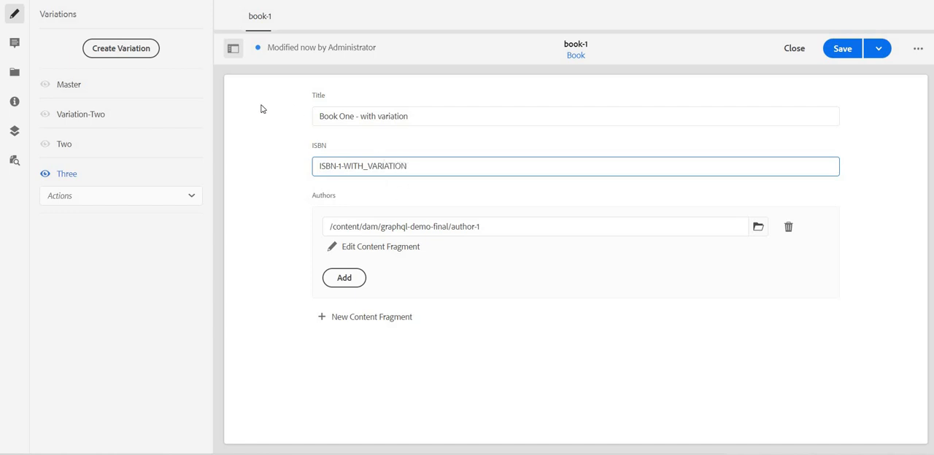
{"action": "mouse_move", "coordinate": [296, 12]}
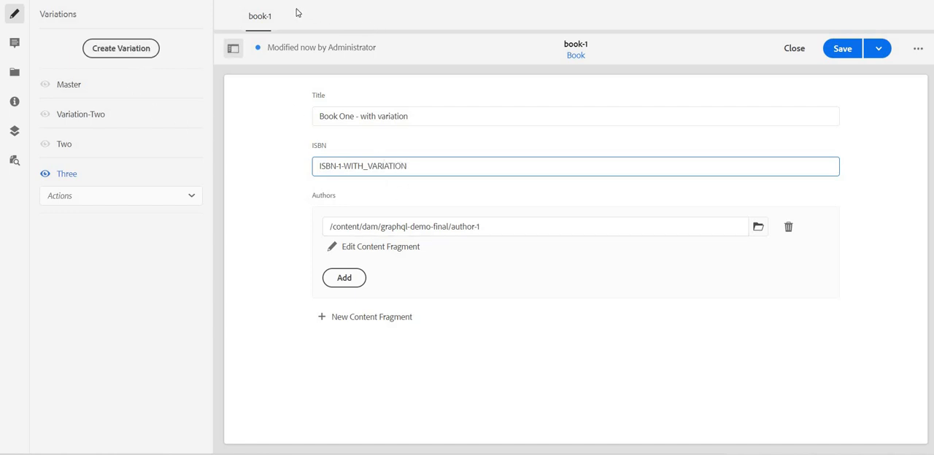
{"action": "mouse_move", "coordinate": [335, 9]}
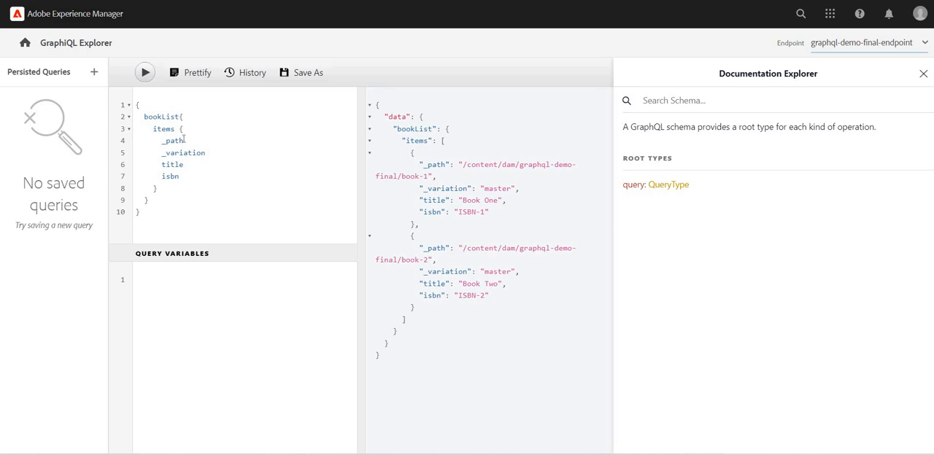
{"action": "mouse_move", "coordinate": [420, 248]}
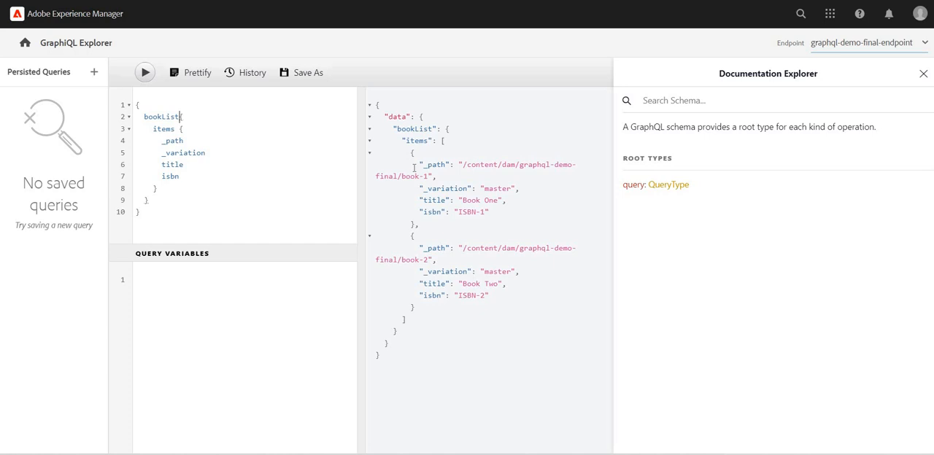
{"action": "type", "text": "()"}
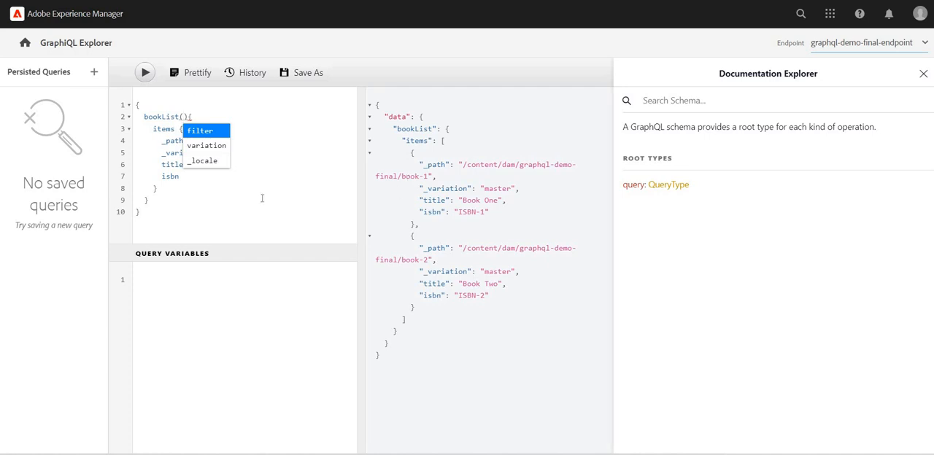
{"action": "type", "text": "variation: \"three"}
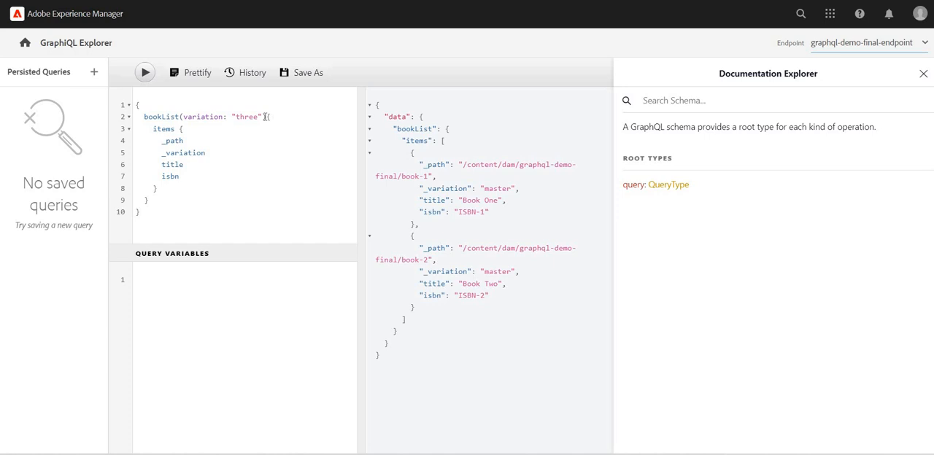
{"action": "double_click", "coordinate": [203, 117]}
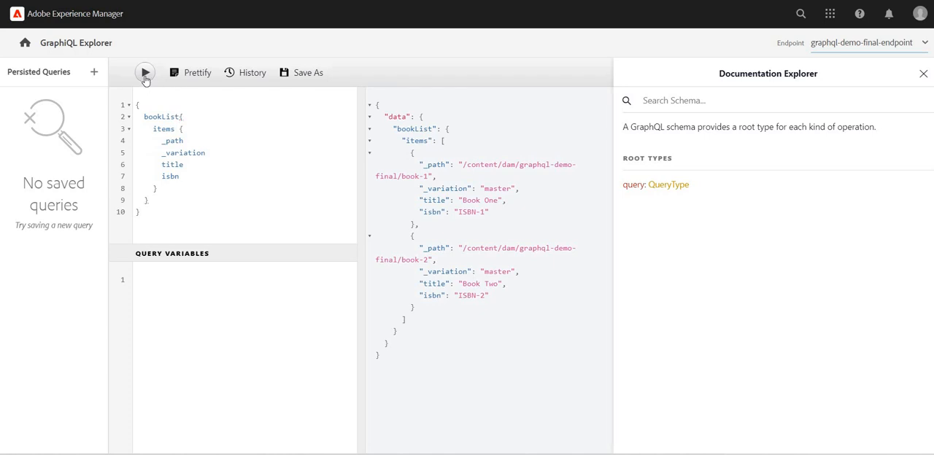
{"action": "mouse_move", "coordinate": [502, 289]}
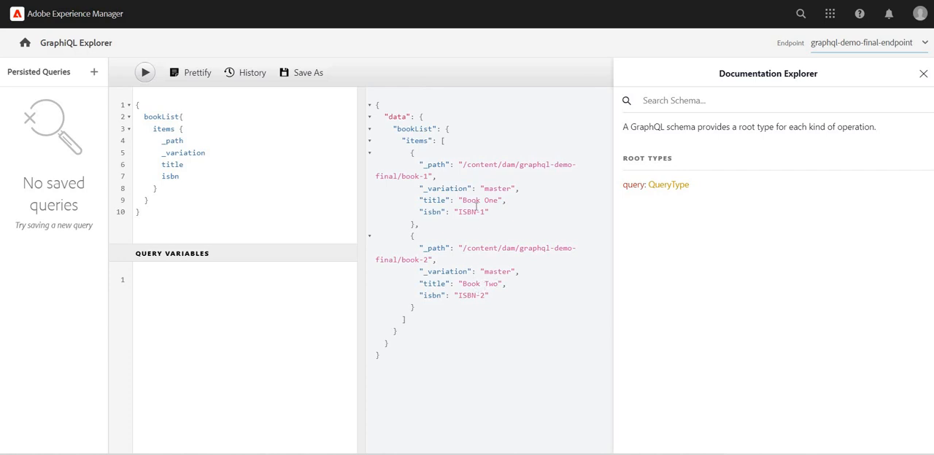
{"action": "double_click", "coordinate": [497, 188]}
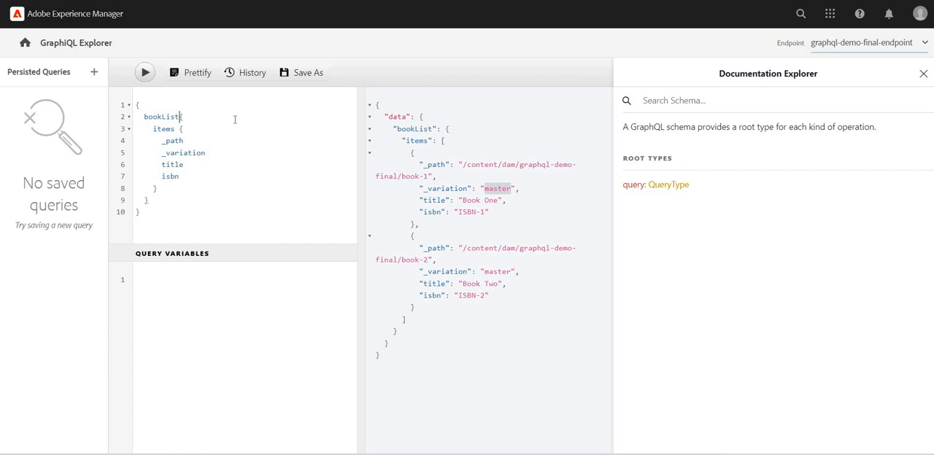
Step: Run bookList(variation: "three") so book-1 returns 'Book One - with variation'
{"action": "type", "text": "(){"}
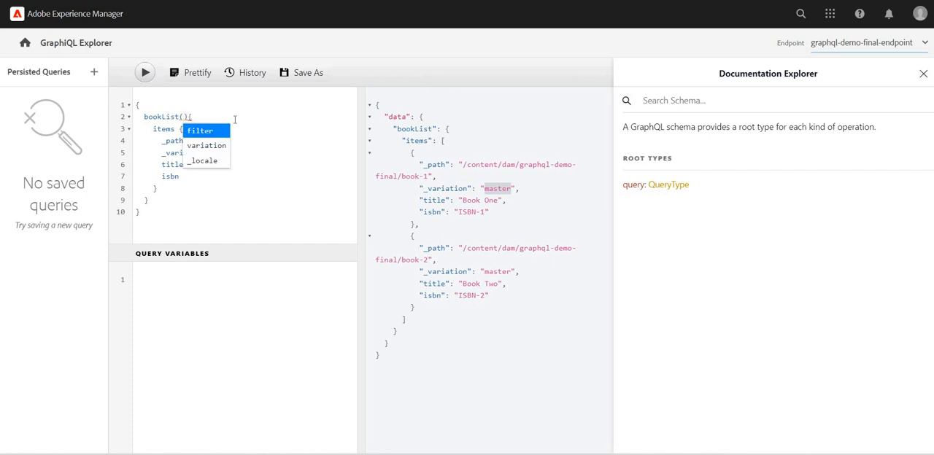
{"action": "type", "text": "variation: \"three"}
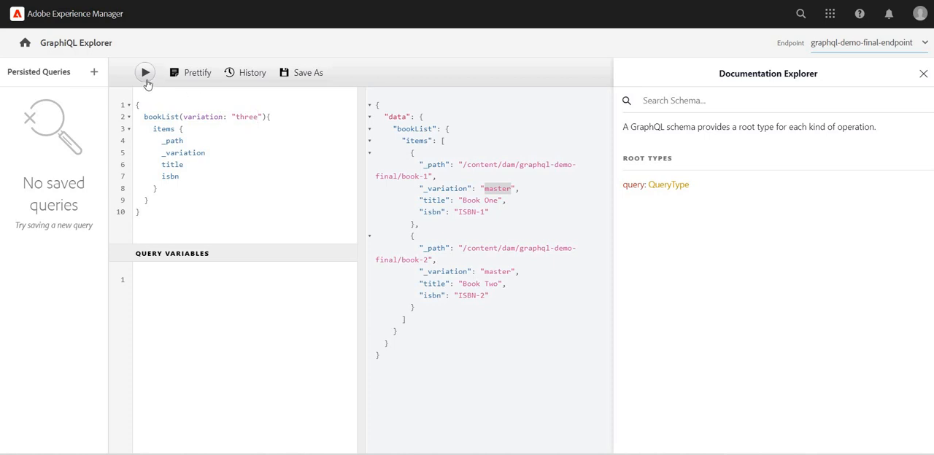
{"action": "left_click", "coordinate": [144, 73]}
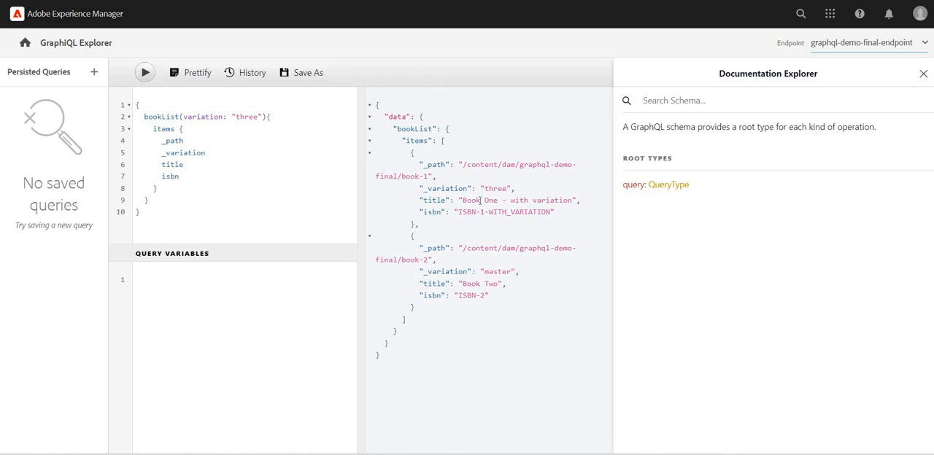
{"action": "double_click", "coordinate": [434, 200]}
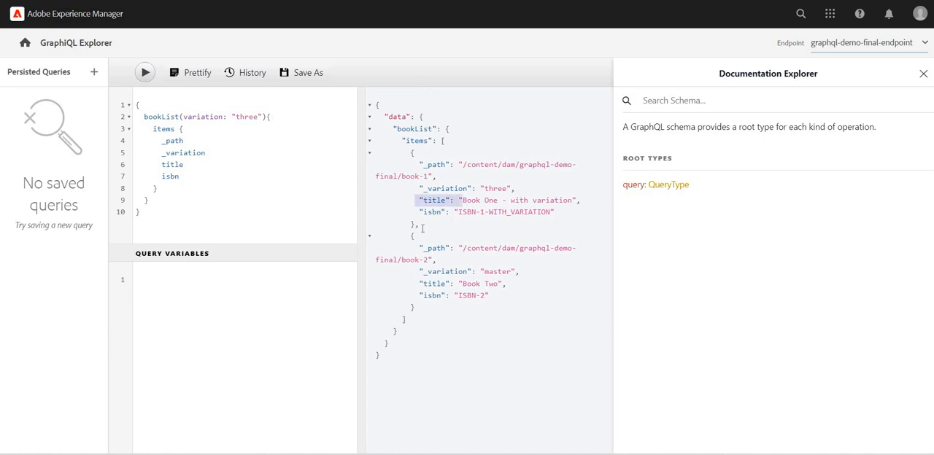